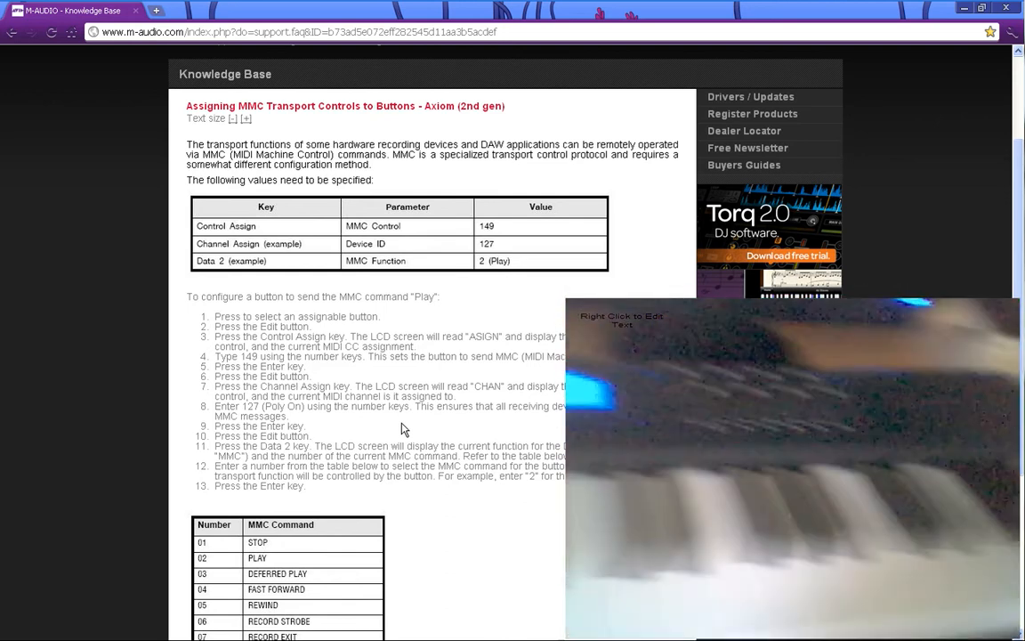
pyautogui.moveTo(283, 18)
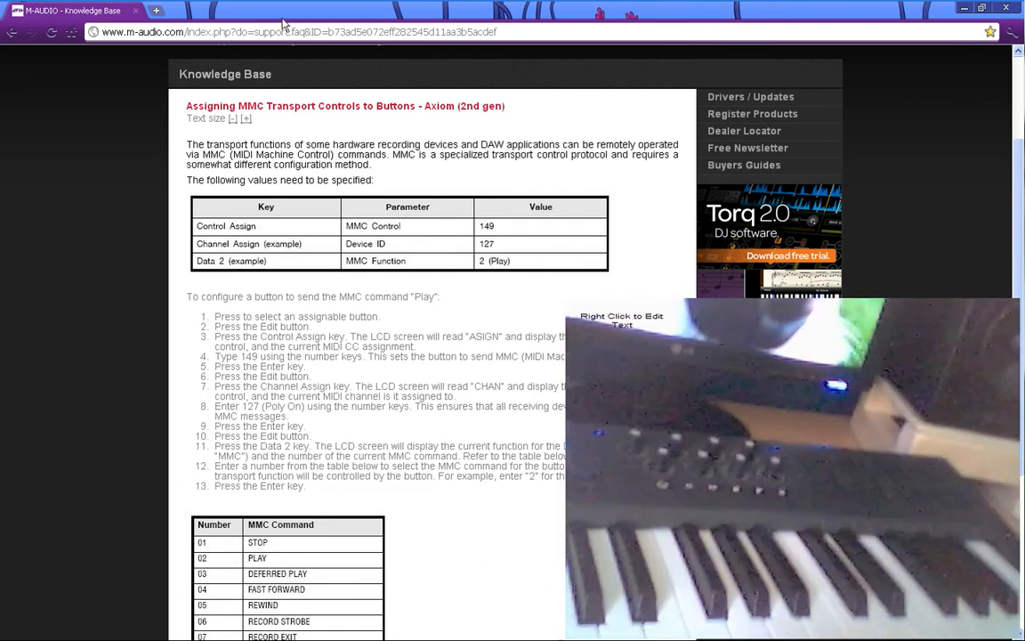